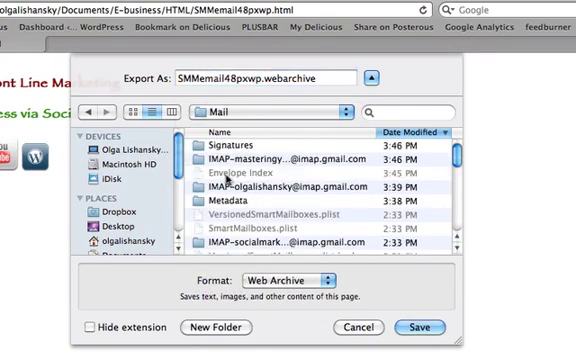
# Save the signature page as SMMemail48pxwp.webarchive in Mail's library folder.
pyautogui.click(425, 327)
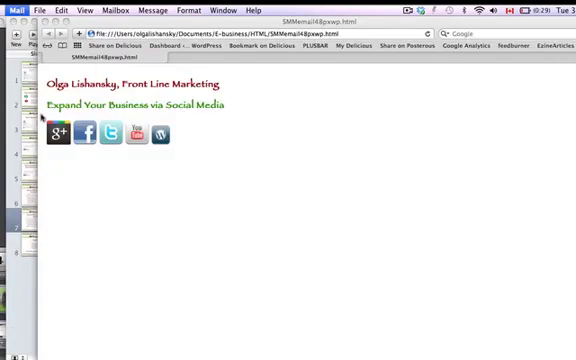